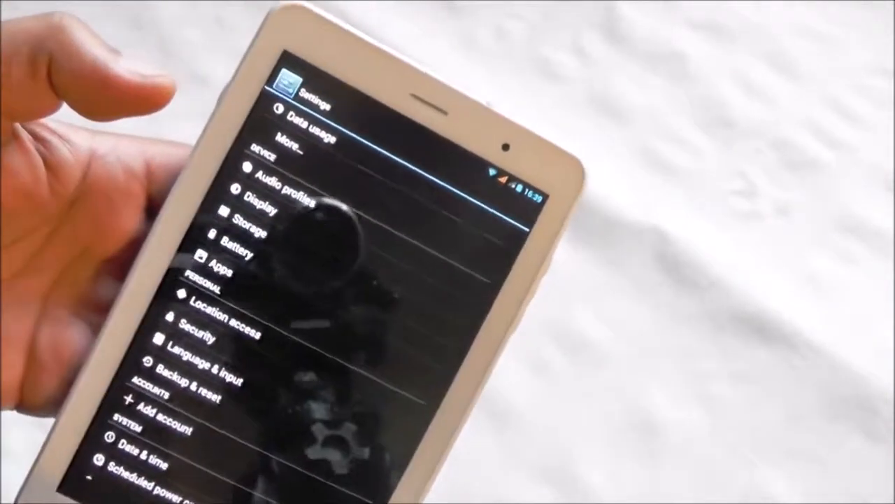
# View storage usage, then scroll the Settings list down to the System section and About tablet
pyautogui.click(240, 233)
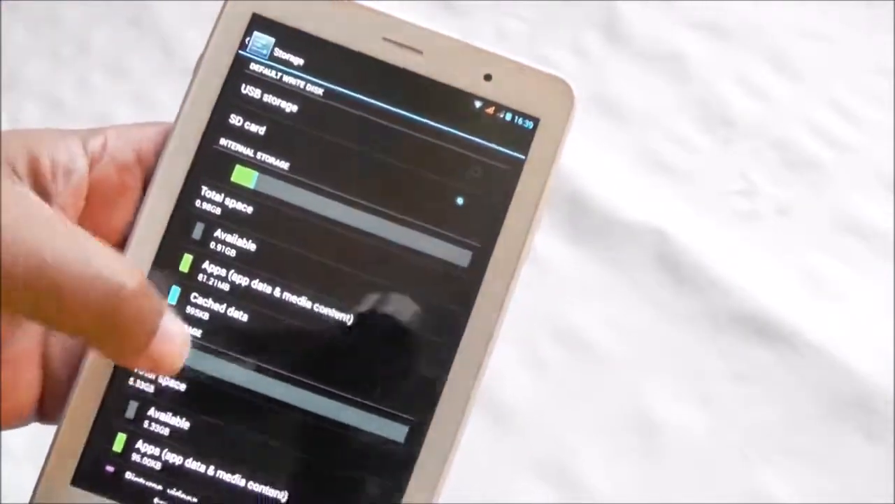
pyautogui.scroll(-3)
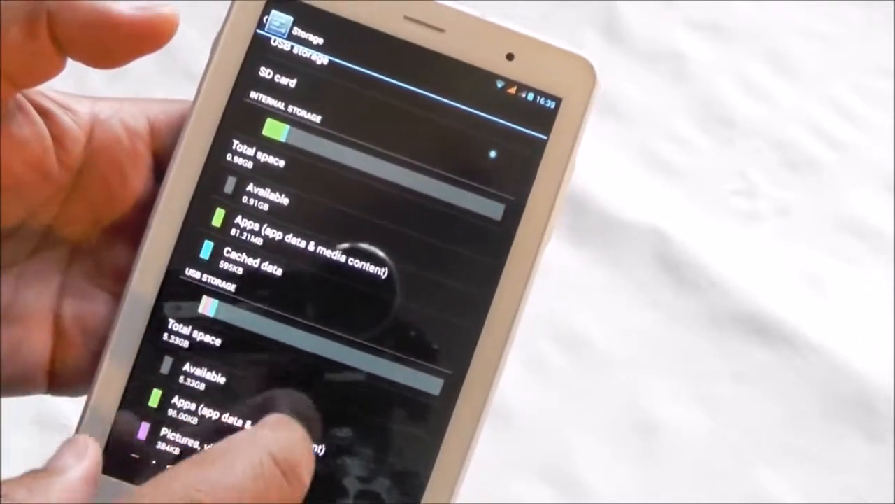
pyautogui.scroll(-3)
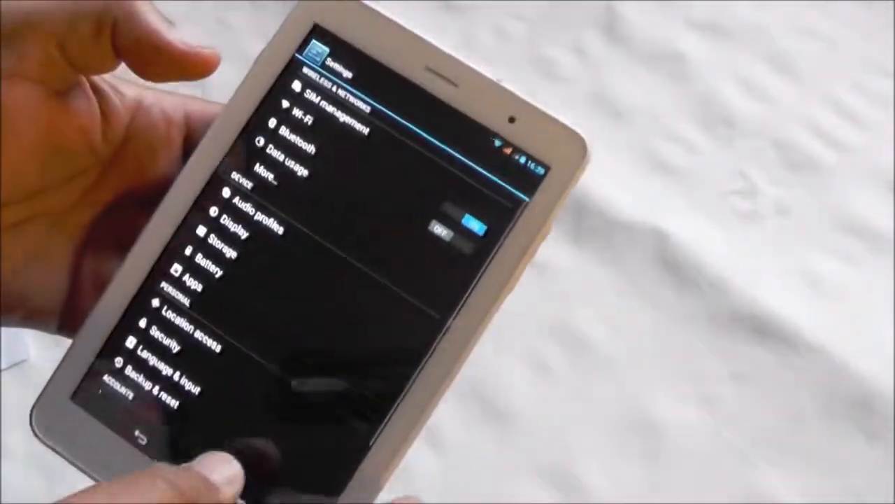
pyautogui.click(156, 379)
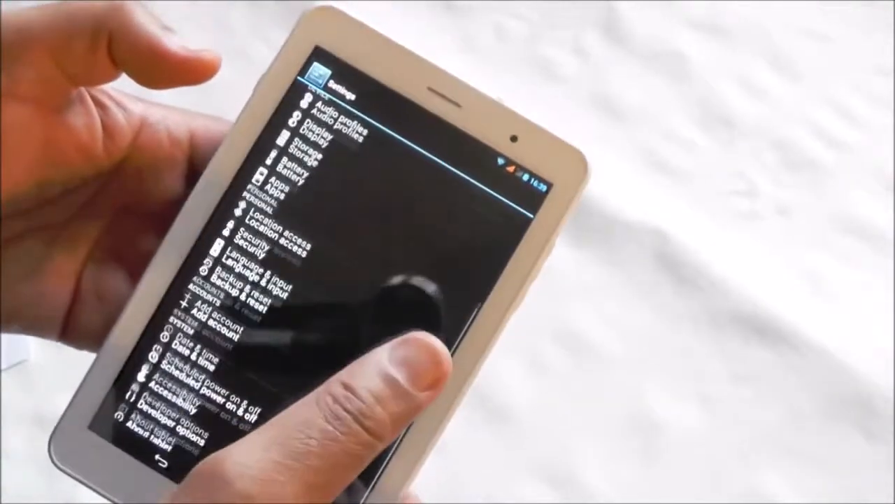
pyautogui.click(147, 434)
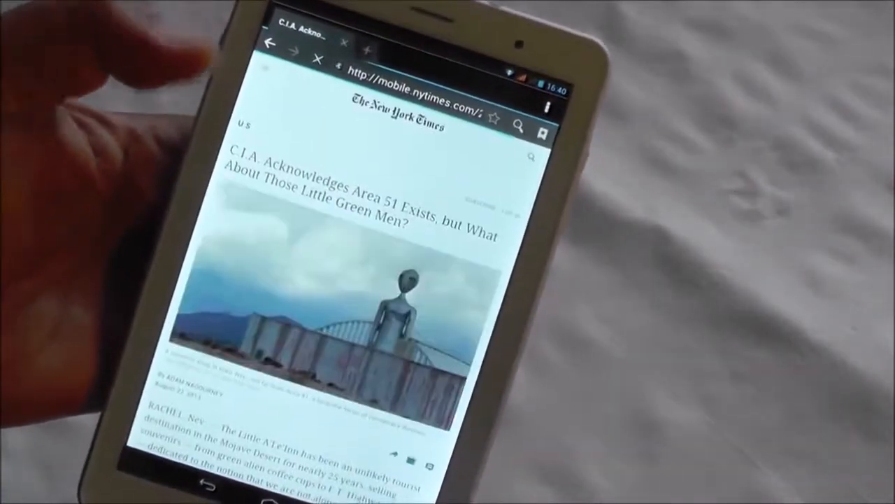
# Scroll down through the NYT mobile article on the CIA acknowledging Area 51
pyautogui.scroll(-3)
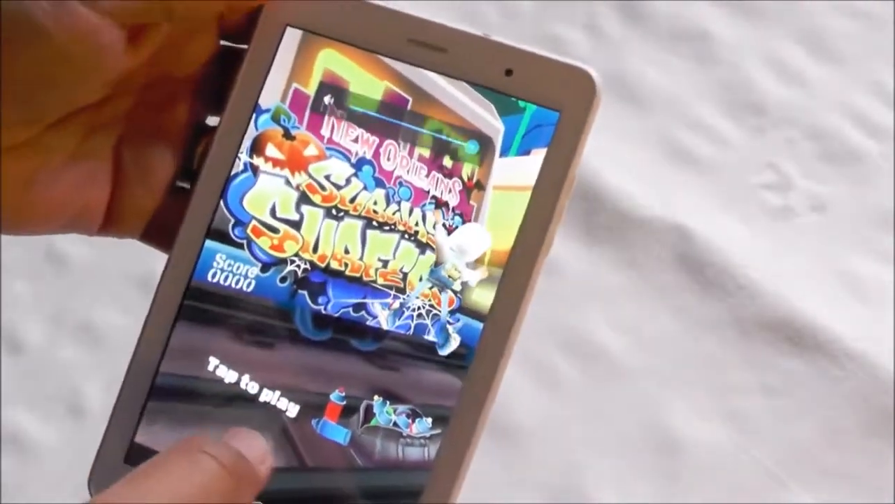
# Begin a Subway Surfers run from the New Orleans 'Tap to play' screen
pyautogui.click(266, 392)
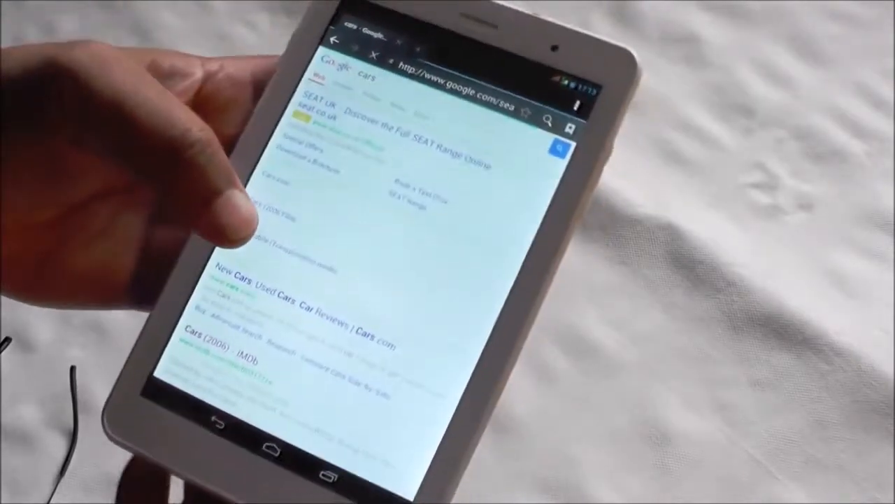
# Scroll down the Google 'cars' results to the CNET, Disney Cars and SFGate entries
pyautogui.scroll(-3)
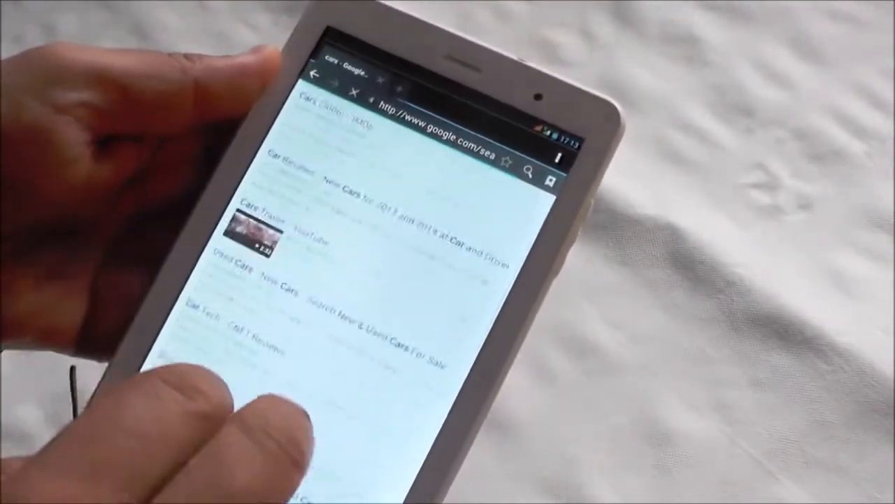
pyautogui.scroll(-3)
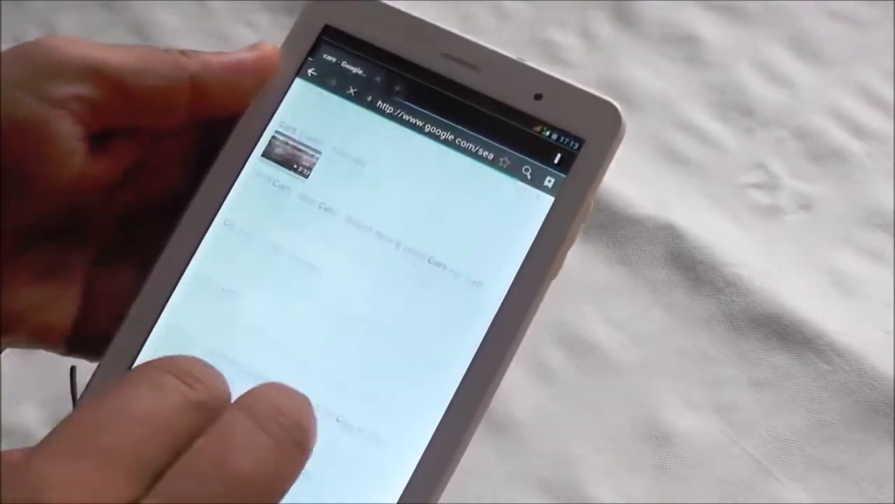
pyautogui.scroll(-3)
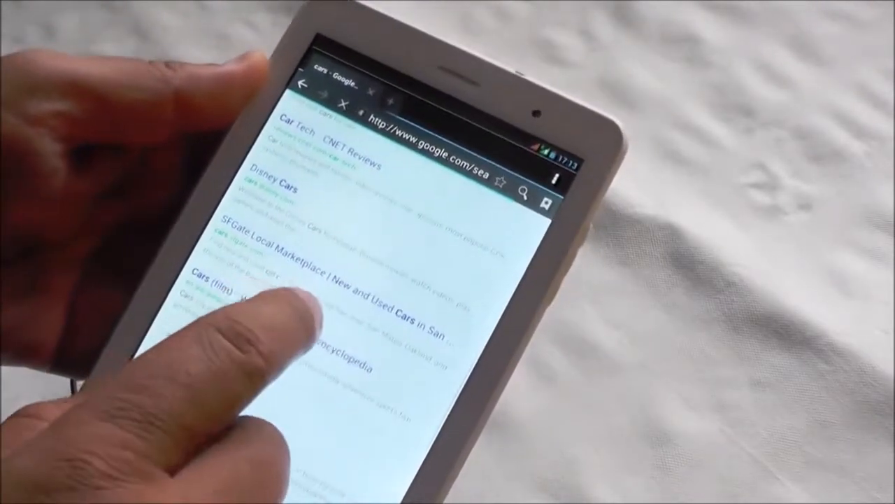